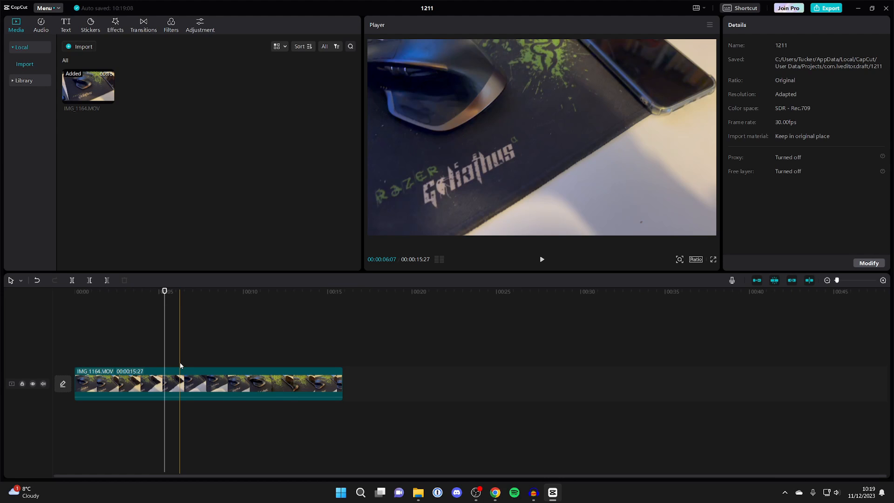
Position the playhead near 00:05 on IMG_1164.MOV for the first split.
left_click(157, 383)
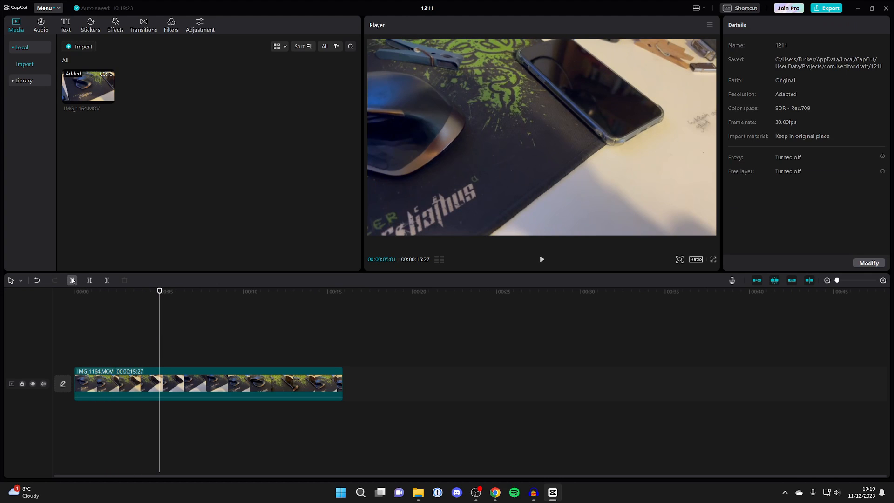
mouse_move(72, 280)
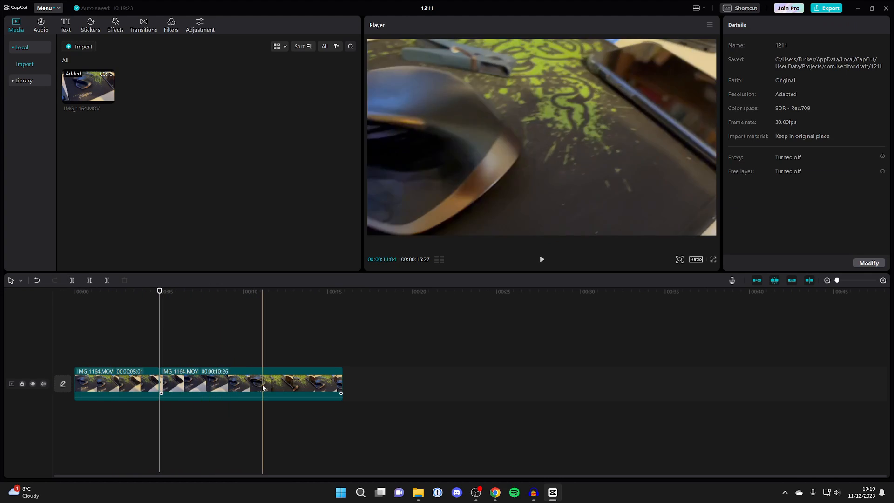
Split the second clip at about 00:11, leaving clips of roughly 5, 6 and 5 seconds.
left_click(264, 388)
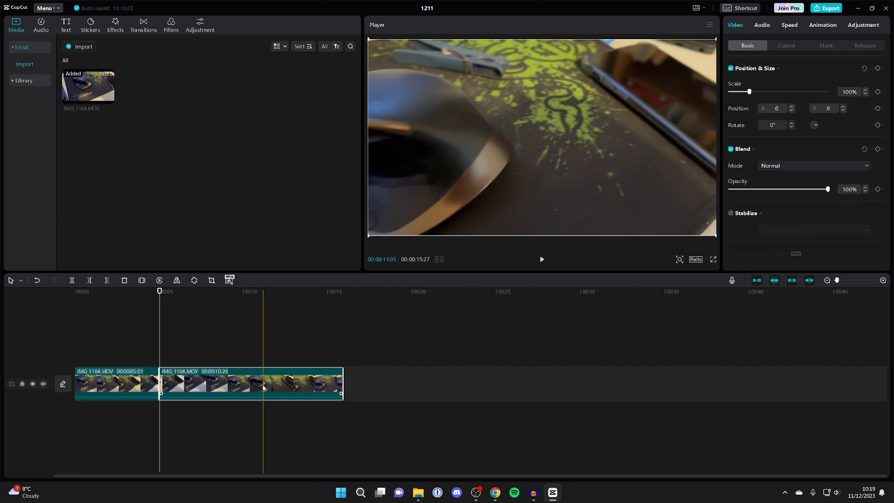
left_click(258, 290)
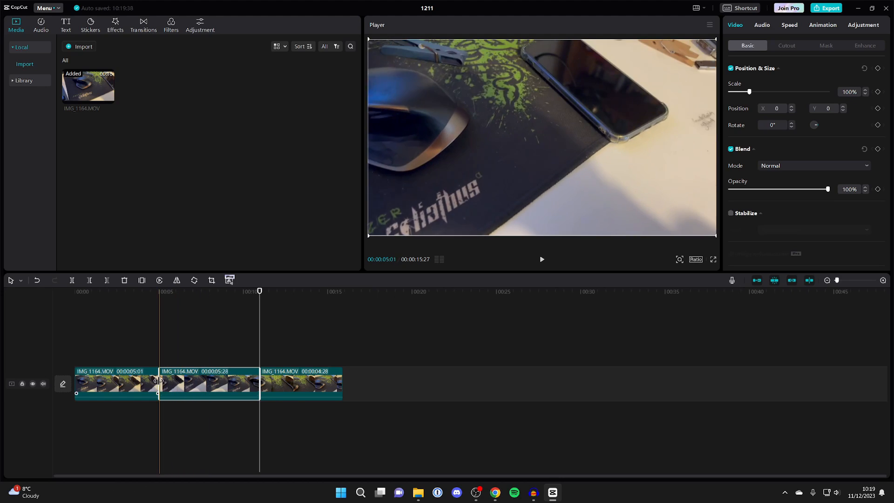
Reverse the middle six-second clip so it plays backwards.
left_click(171, 383)
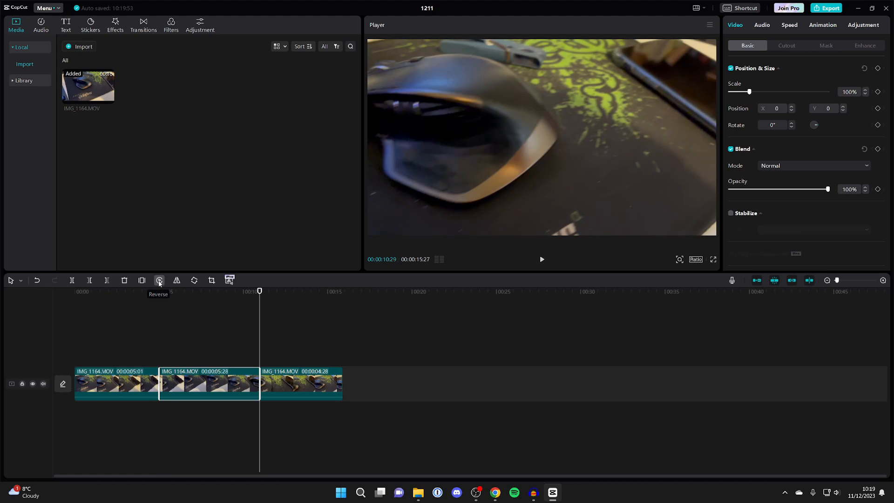
mouse_move(159, 285)
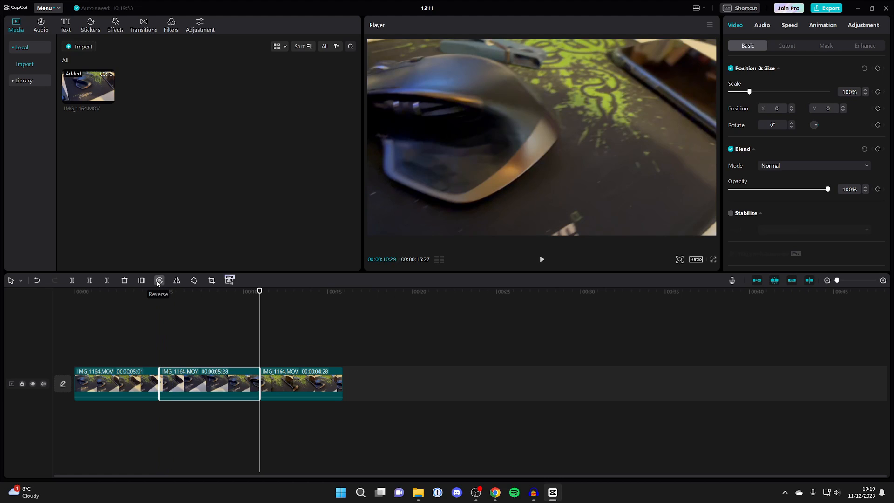
mouse_move(159, 283)
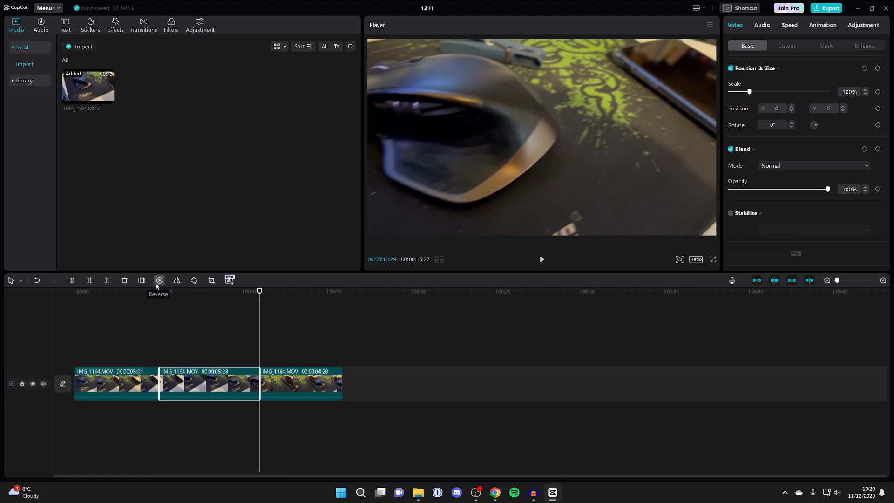
left_click(158, 280)
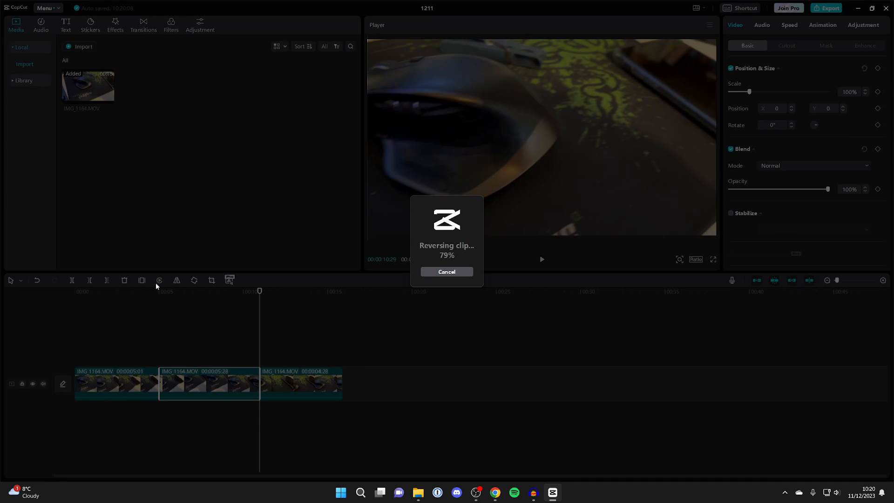